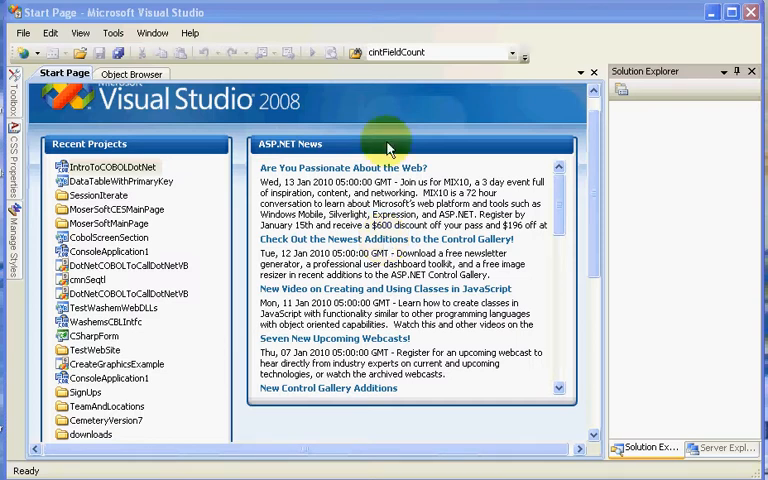
{"action": "mouse_move", "coordinate": [296, 108]}
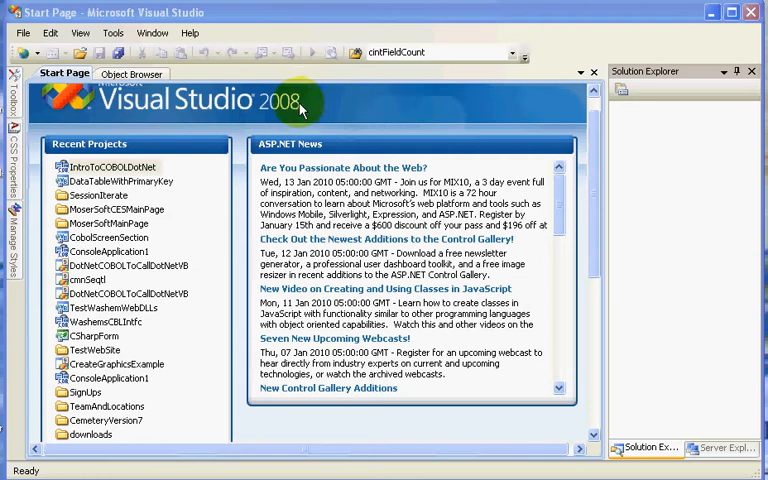
{"action": "mouse_move", "coordinate": [170, 172]}
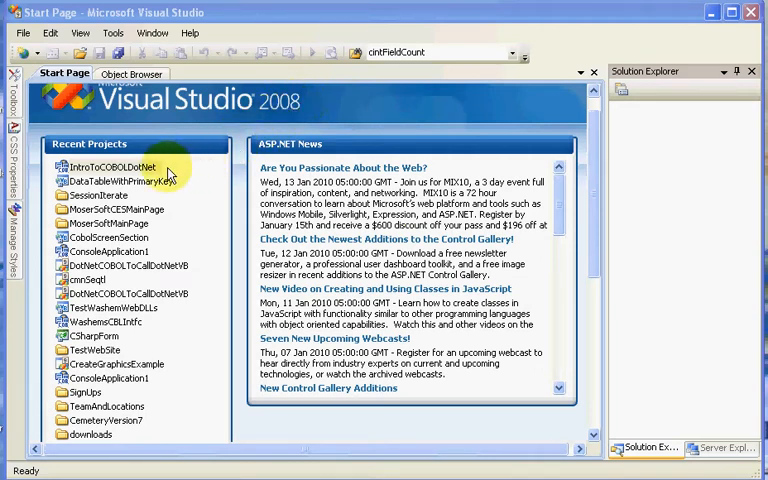
{"action": "mouse_move", "coordinate": [168, 178]}
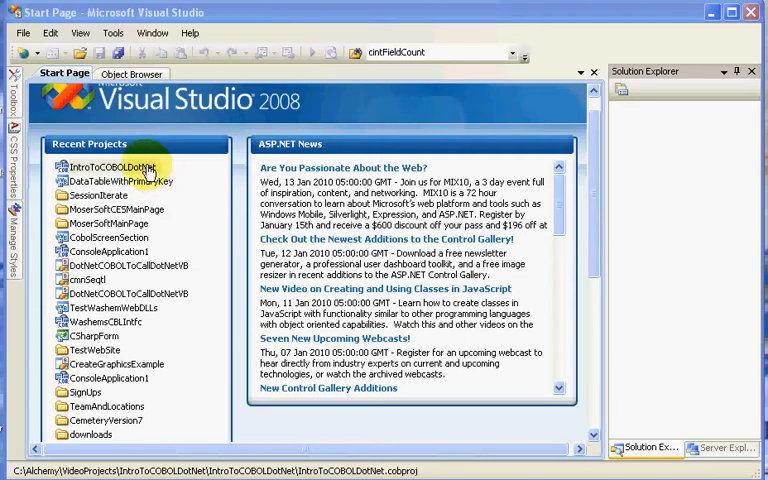
Open the IntroToCOBOLDotNet project from Recent Projects and select its Copy Book Files folder.
{"action": "left_click", "coordinate": [112, 166]}
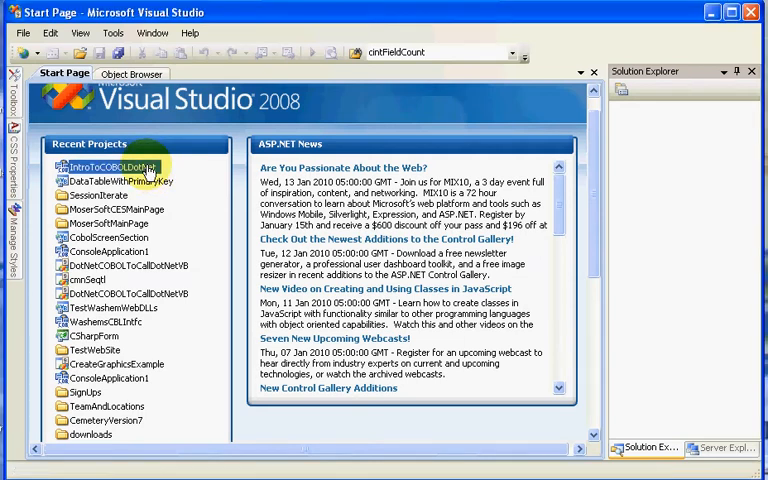
{"action": "double_click", "coordinate": [112, 166]}
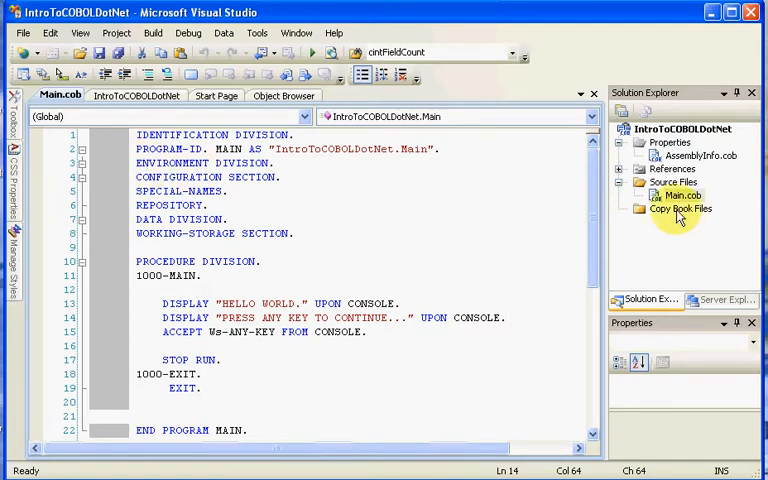
{"action": "left_click", "coordinate": [680, 208]}
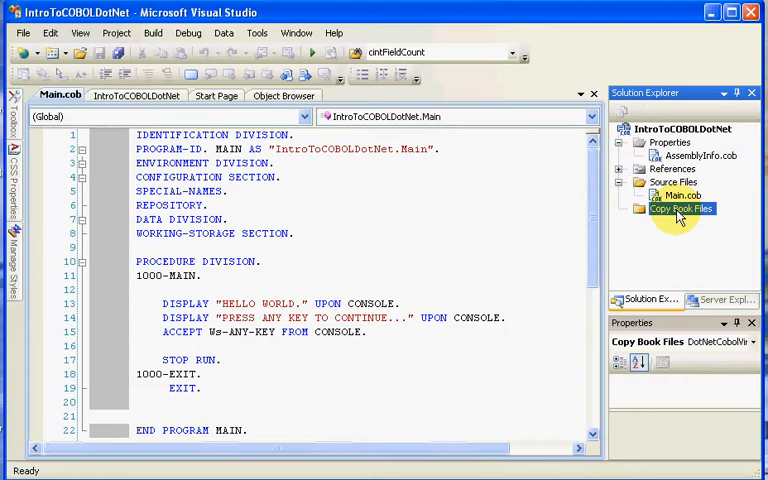
Add an existing item to Copy Book Files: browse to CopyBooks, show All Files and choose PD1010.cpy.
{"action": "right_click", "coordinate": [680, 208]}
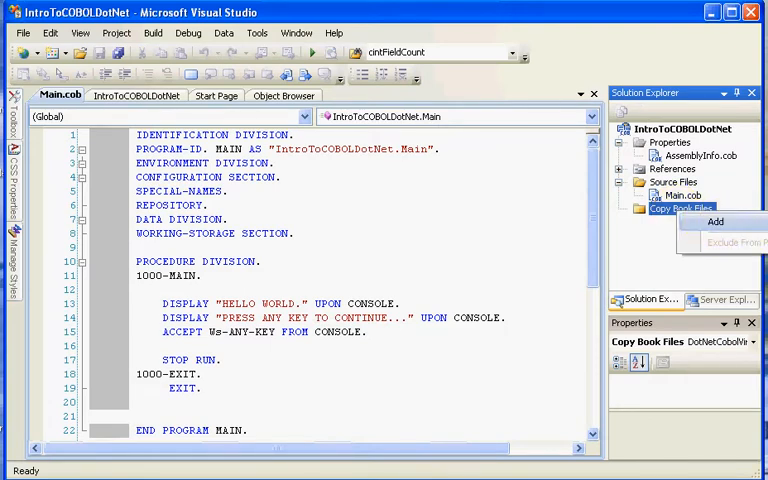
{"action": "left_click", "coordinate": [724, 220]}
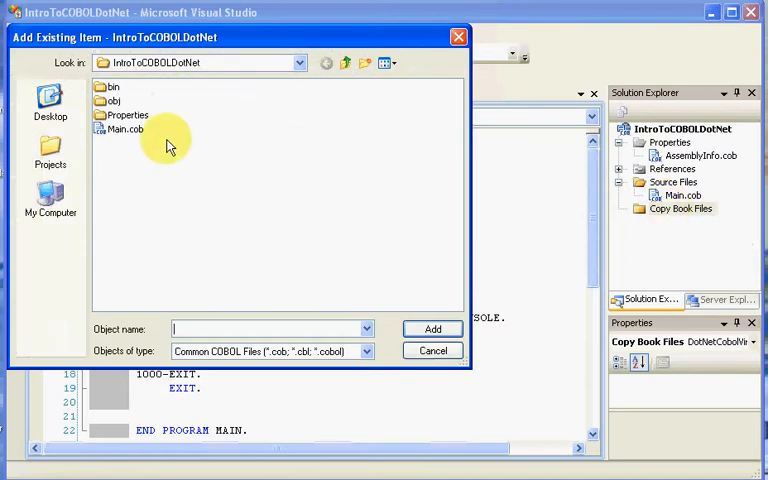
{"action": "left_click", "coordinate": [348, 62]}
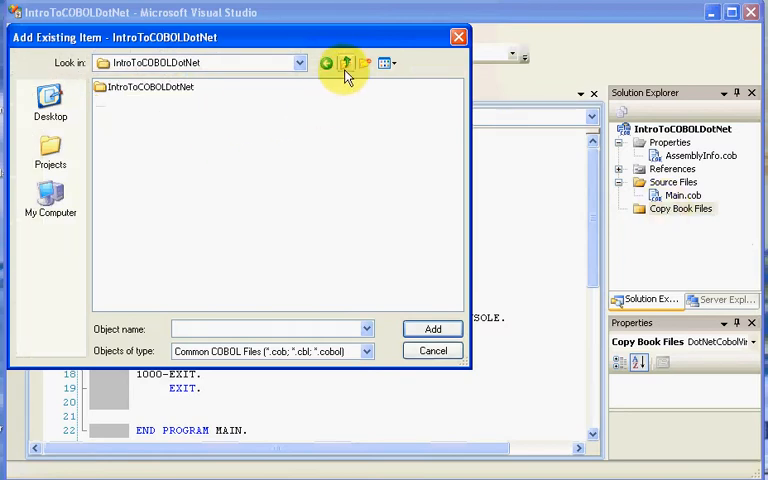
{"action": "left_click", "coordinate": [346, 64]}
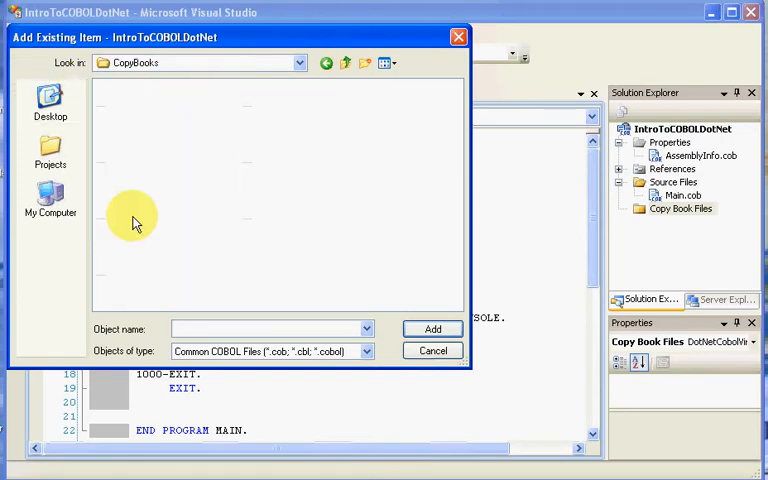
{"action": "mouse_move", "coordinate": [364, 352]}
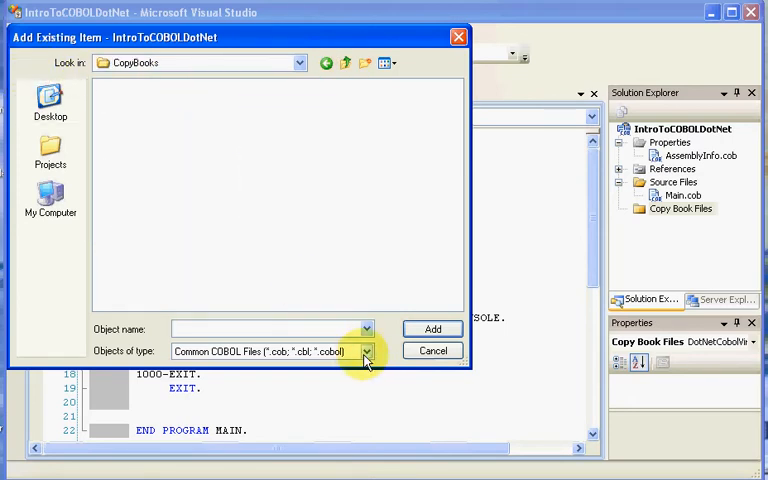
{"action": "left_click", "coordinate": [366, 352]}
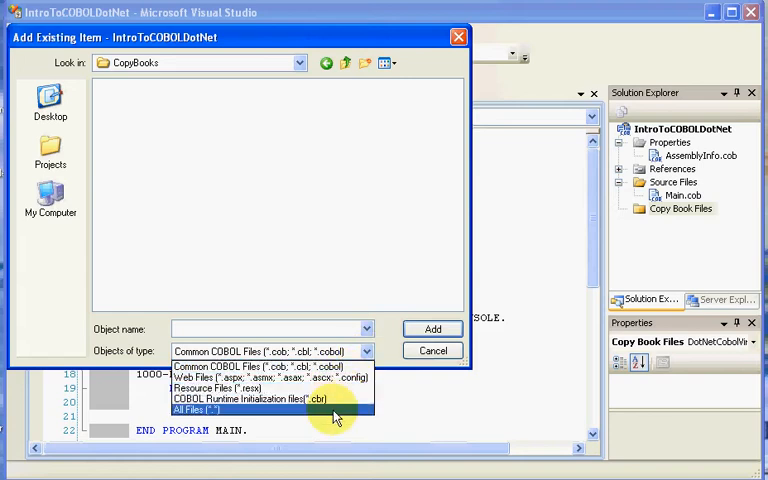
{"action": "left_click", "coordinate": [204, 408]}
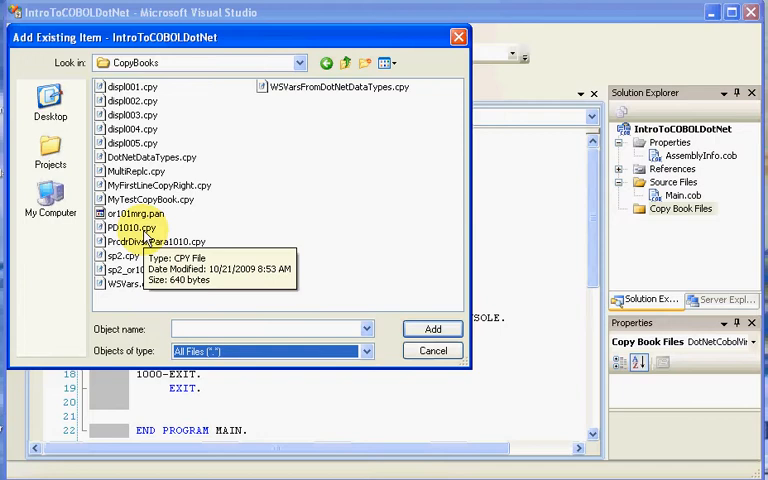
{"action": "left_click", "coordinate": [126, 228]}
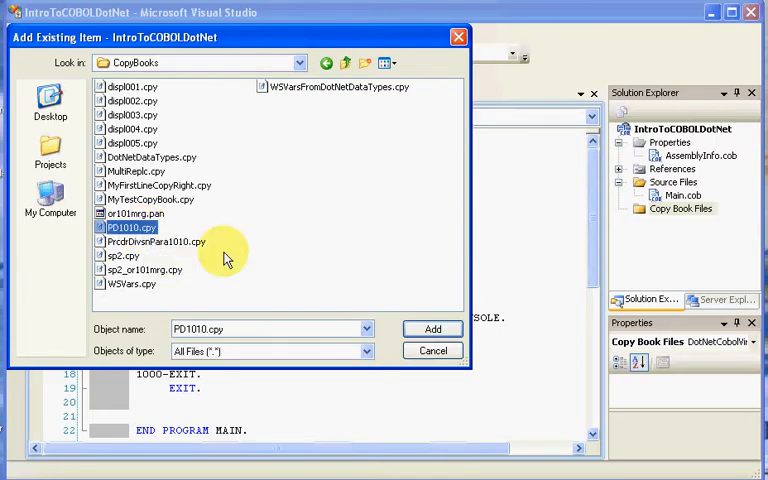
Add PD1010.cpy to the project so its 1010-SAMPLE code opens in the editor.
{"action": "left_click", "coordinate": [432, 328]}
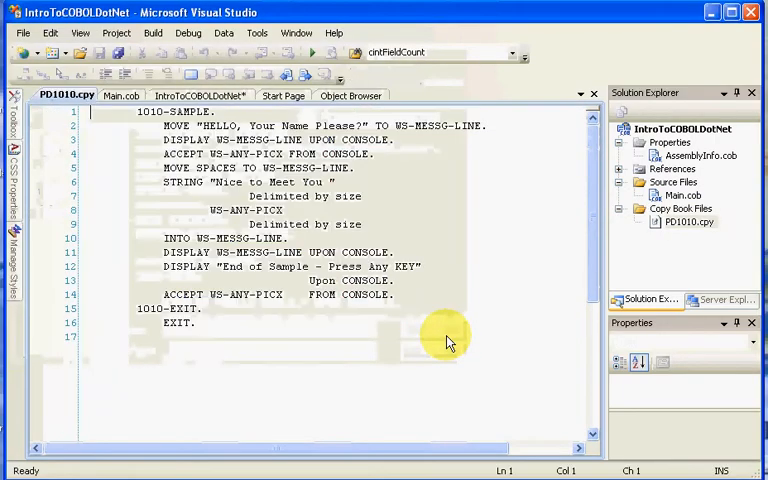
{"action": "mouse_move", "coordinate": [446, 336]}
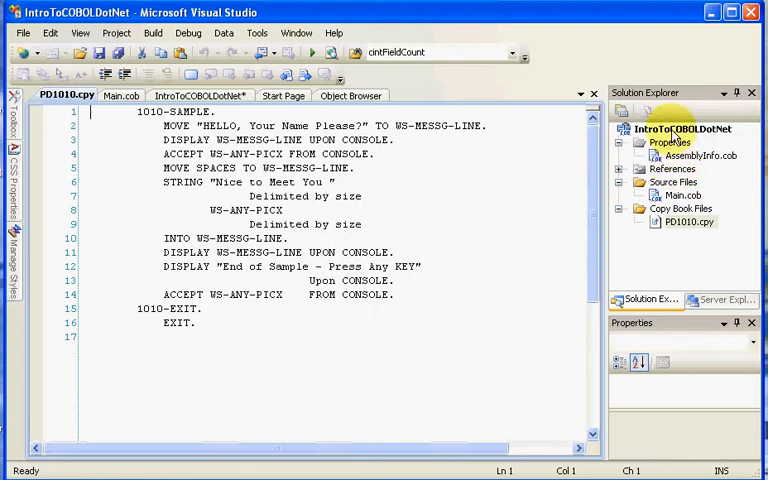
Open the Properties pages of the IntroToCOBOLDotNet project from Solution Explorer.
{"action": "right_click", "coordinate": [678, 128]}
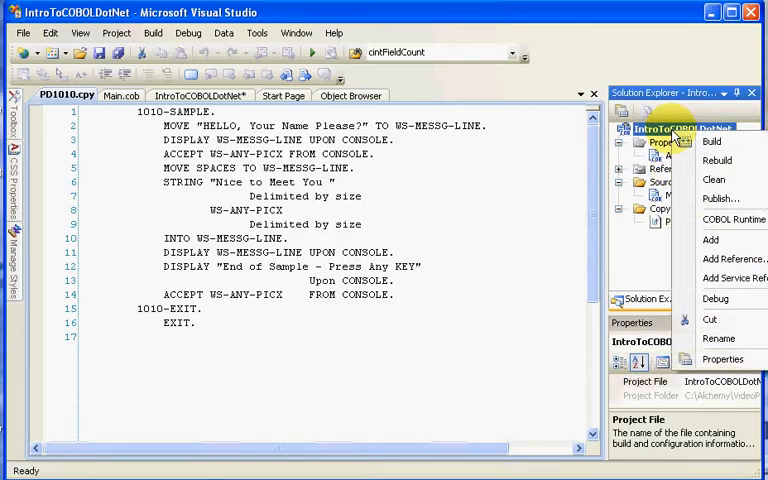
{"action": "mouse_move", "coordinate": [724, 360]}
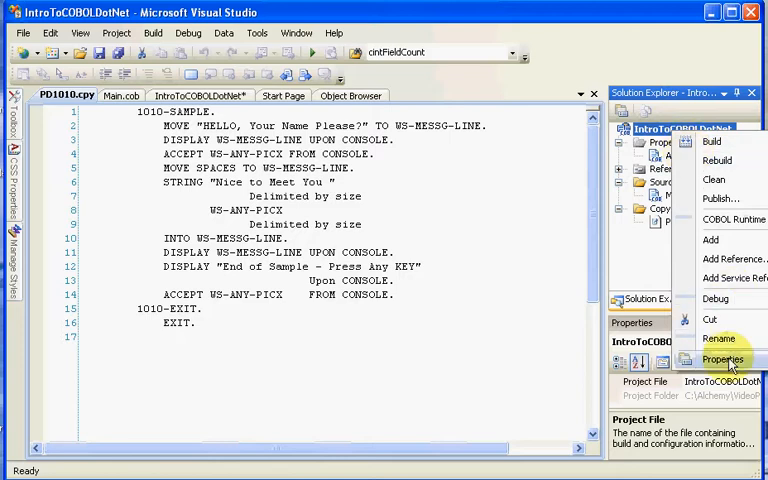
{"action": "left_click", "coordinate": [724, 360]}
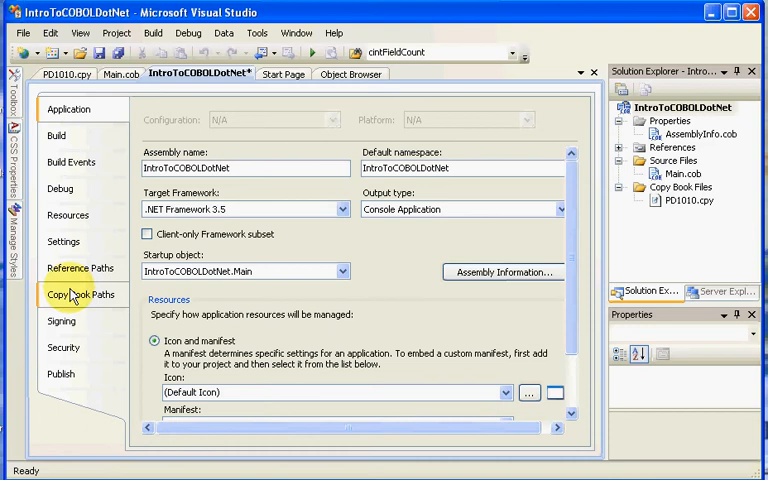
On the Copy Book Paths page browse to C:\Alchemy\CopyBooks\ as the user copybook folder.
{"action": "left_click", "coordinate": [80, 296]}
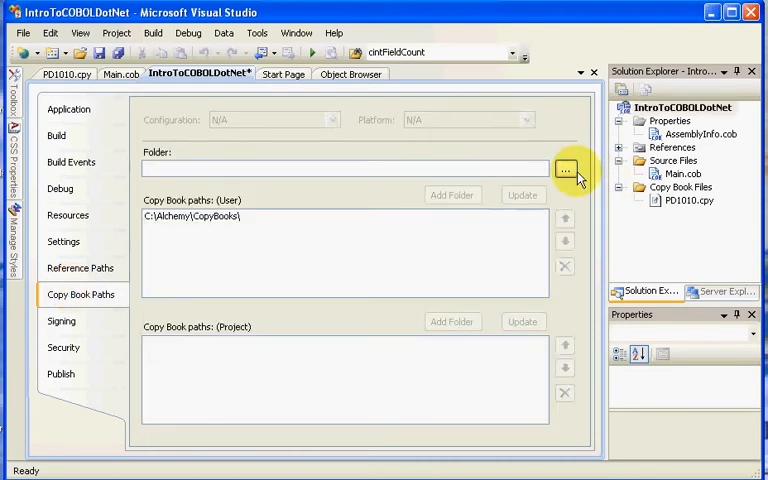
{"action": "left_click", "coordinate": [564, 168]}
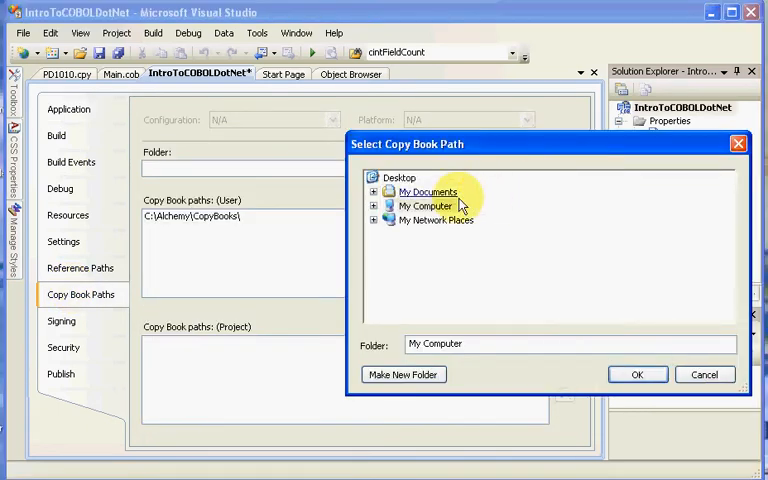
{"action": "double_click", "coordinate": [426, 204]}
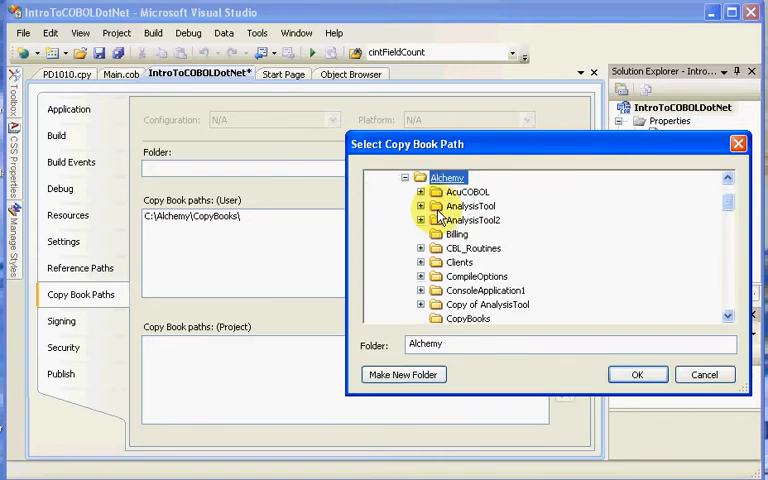
{"action": "left_click", "coordinate": [468, 318]}
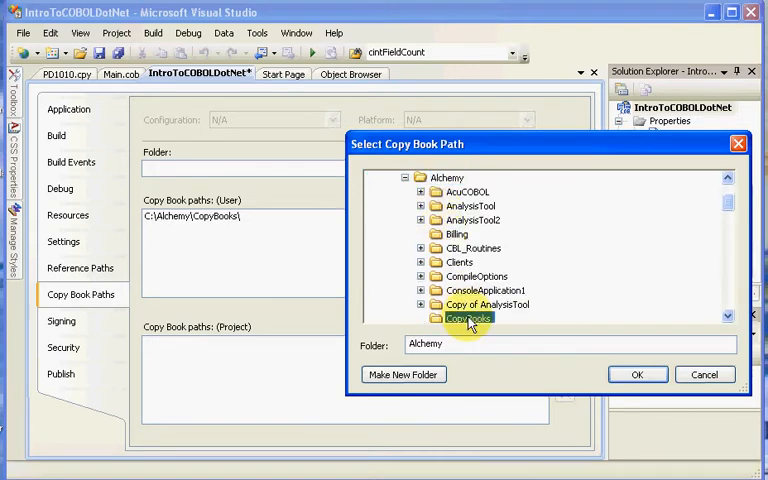
{"action": "left_click", "coordinate": [632, 374]}
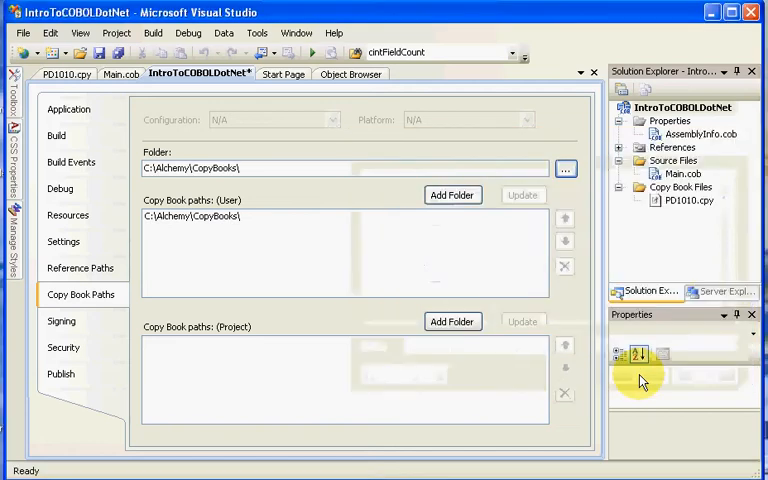
{"action": "mouse_move", "coordinate": [256, 230]}
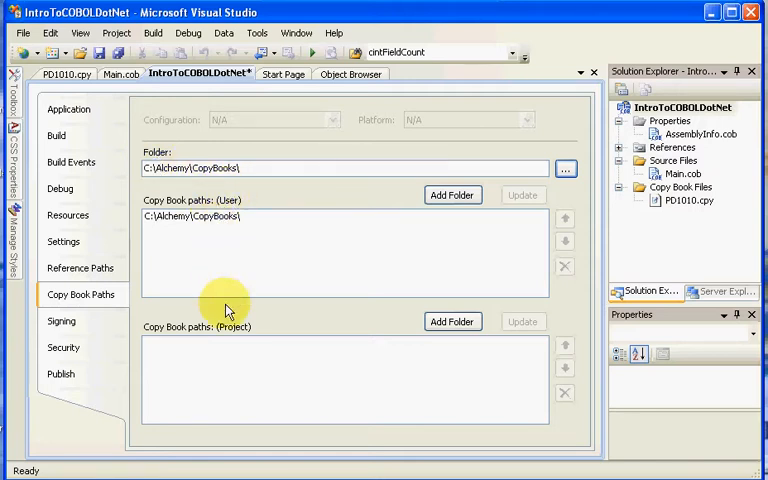
{"action": "mouse_move", "coordinate": [436, 276]}
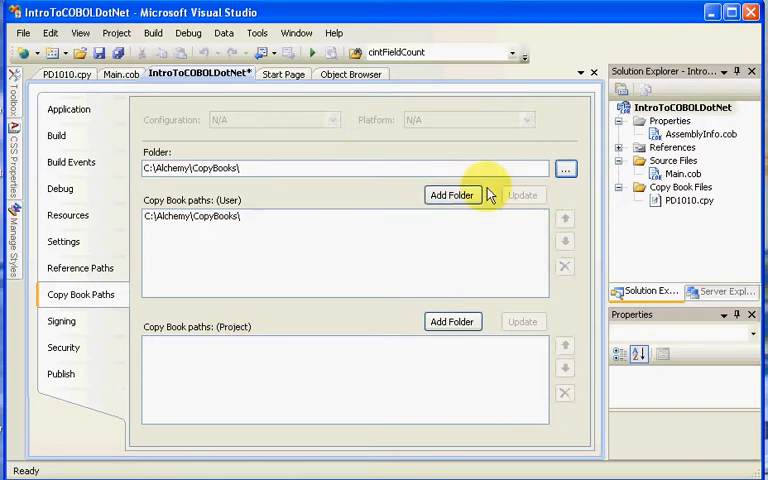
{"action": "mouse_move", "coordinate": [452, 196]}
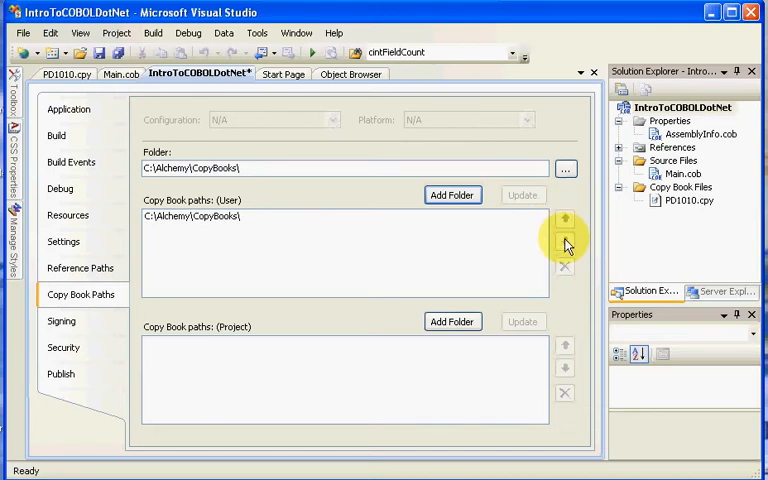
{"action": "mouse_move", "coordinate": [368, 92]}
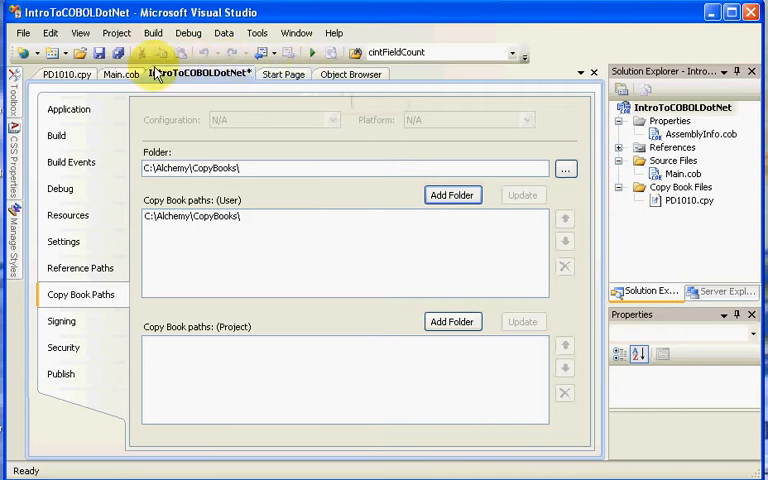
{"action": "mouse_move", "coordinate": [70, 76]}
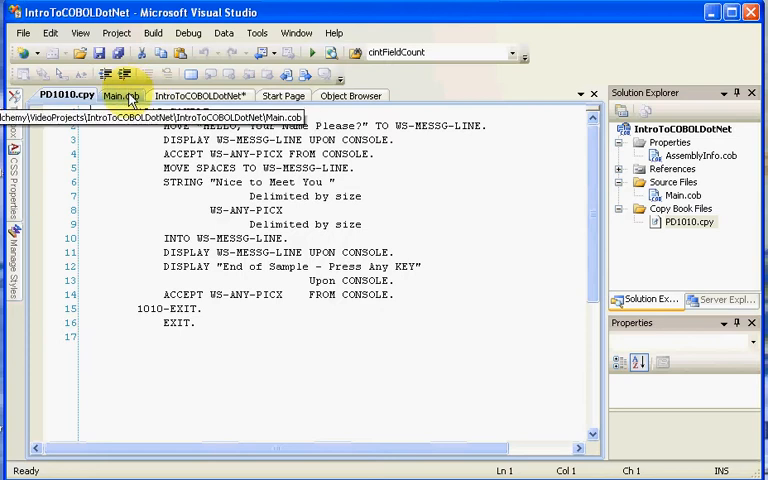
Bring the Main.cob source back into the editor.
{"action": "left_click", "coordinate": [120, 94]}
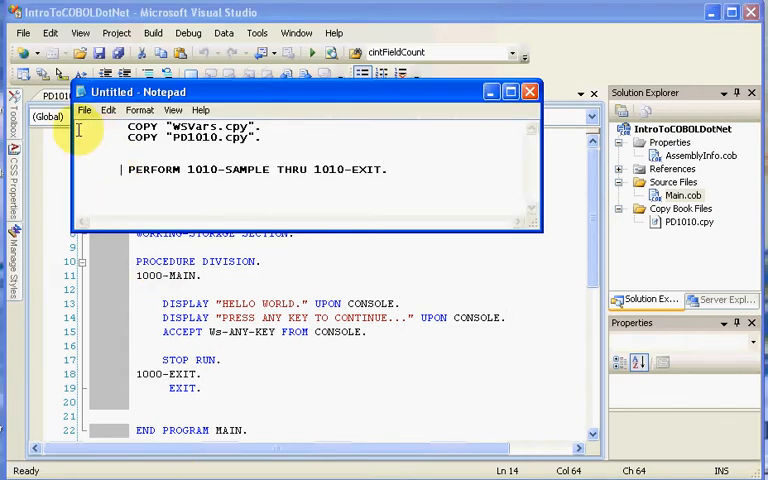
Paste the prepared COPY WSVars/PD1010 and PERFORM lines under WORKING-STORAGE SECTION.
{"action": "left_click_drag", "start_coordinate": [128, 126], "coordinate": [388, 176]}
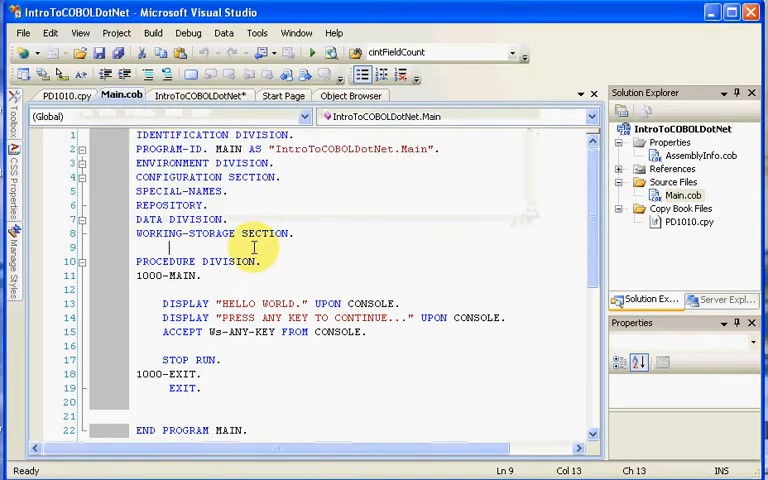
{"action": "right_click", "coordinate": [252, 246]}
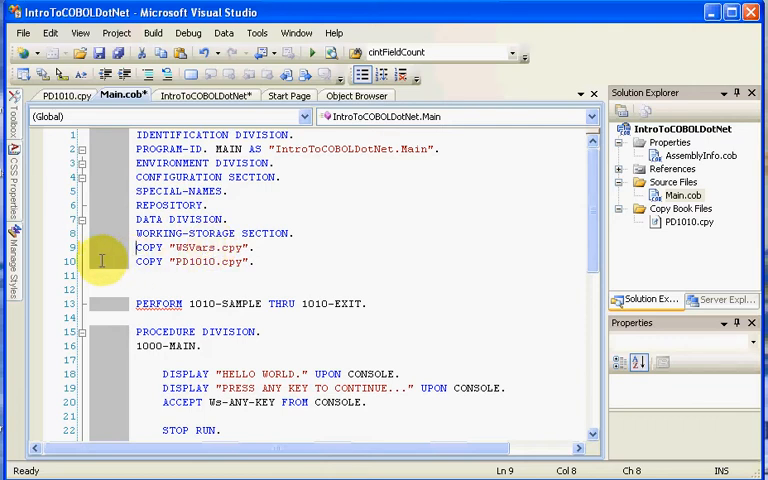
Move COPY "PD1010.cpy" after 1000-EXIT and PERFORM 1010-SAMPLE after the ACCEPT.
{"action": "triple_click", "coordinate": [196, 260]}
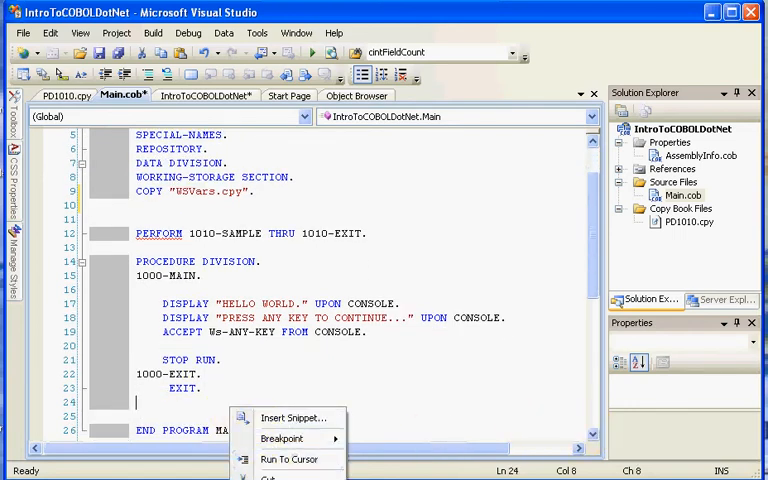
{"action": "type", "text": "COPY \"PD1010.cpy\"."}
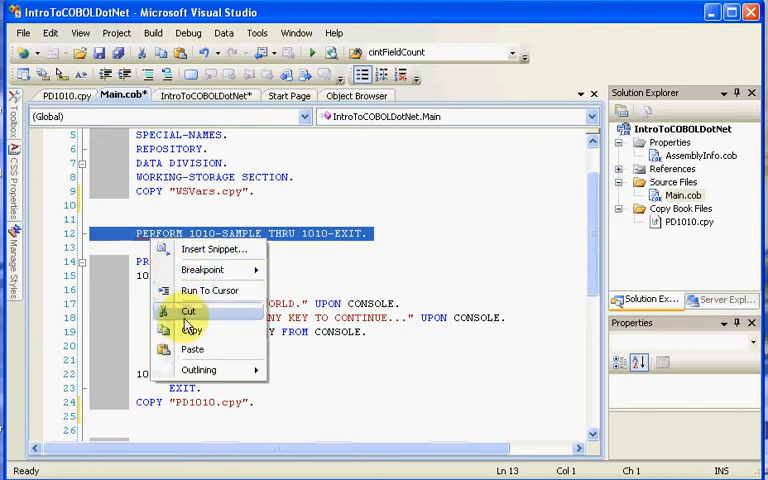
{"action": "left_click", "coordinate": [186, 312]}
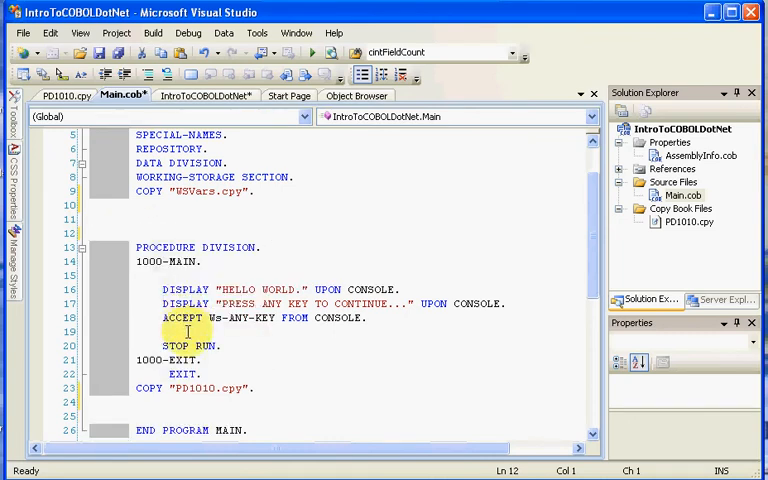
{"action": "right_click", "coordinate": [184, 344]}
{"action": "type", "text": "PERFORM 1010-SAMPLE THRU 1010-EXIT."}
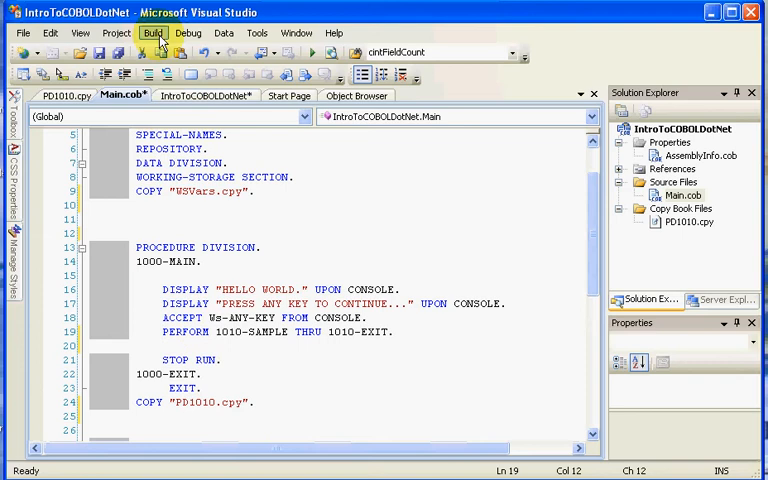
Build the solution, set a breakpoint on the PRESS ANY KEY DISPLAY line, and review PD1010.cpy.
{"action": "left_click", "coordinate": [156, 32]}
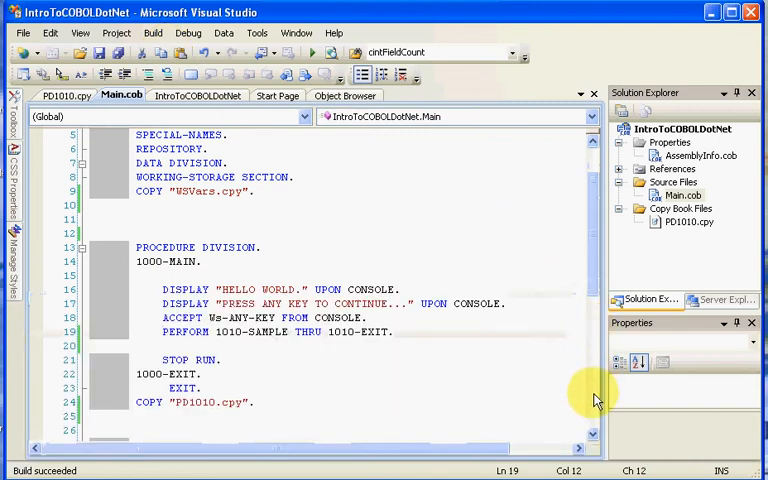
{"action": "scroll", "scroll_direction": "down", "scroll_amount": 3}
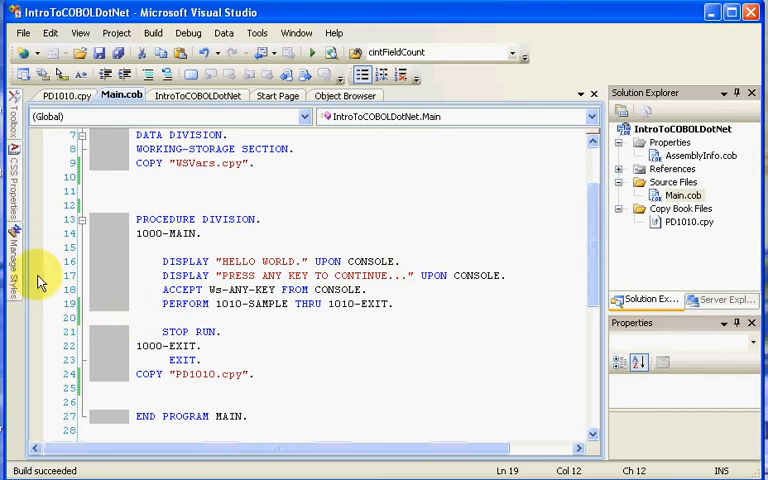
{"action": "triple_click", "coordinate": [300, 276]}
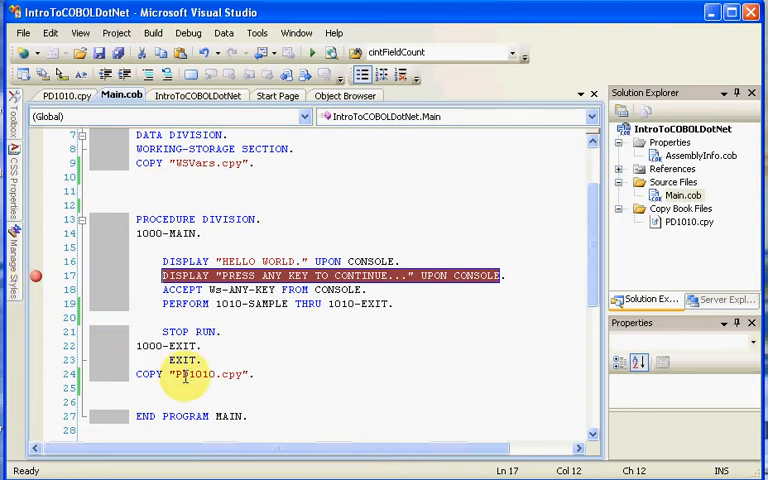
{"action": "left_click", "coordinate": [684, 222]}
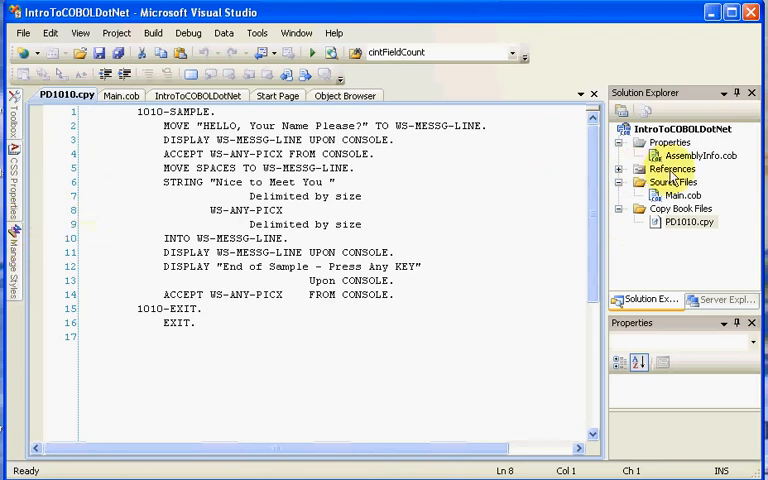
{"action": "left_click", "coordinate": [676, 196]}
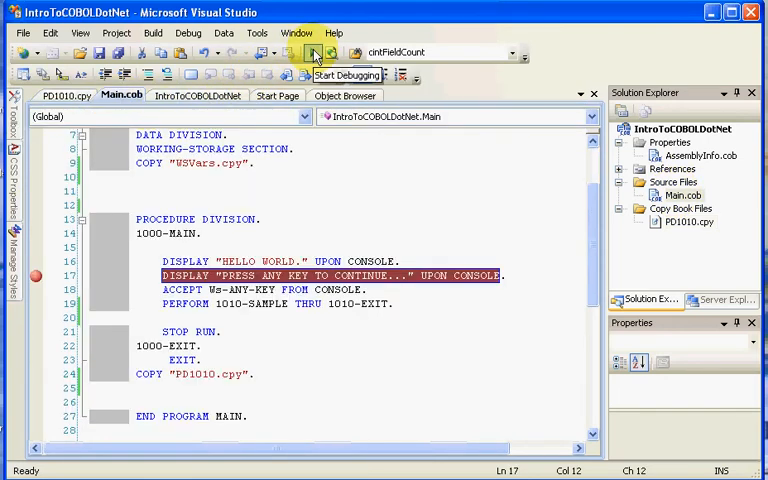
Start debugging, stop at the breakpoint, then continue execution.
{"action": "left_click", "coordinate": [316, 56]}
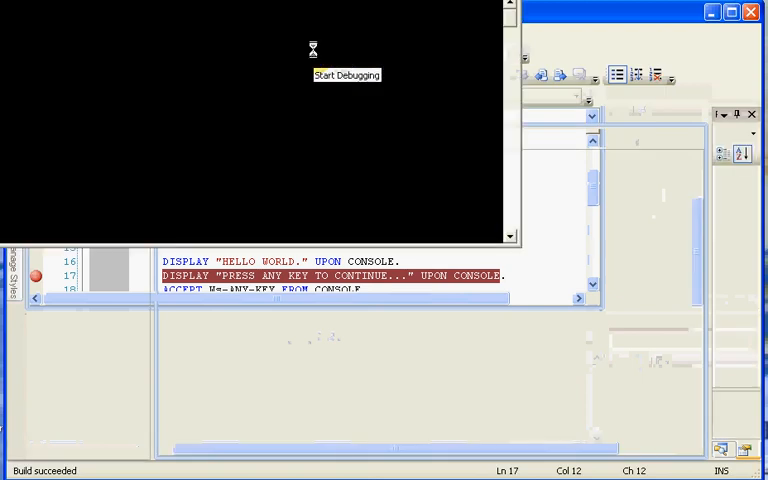
{"action": "left_click", "coordinate": [318, 52]}
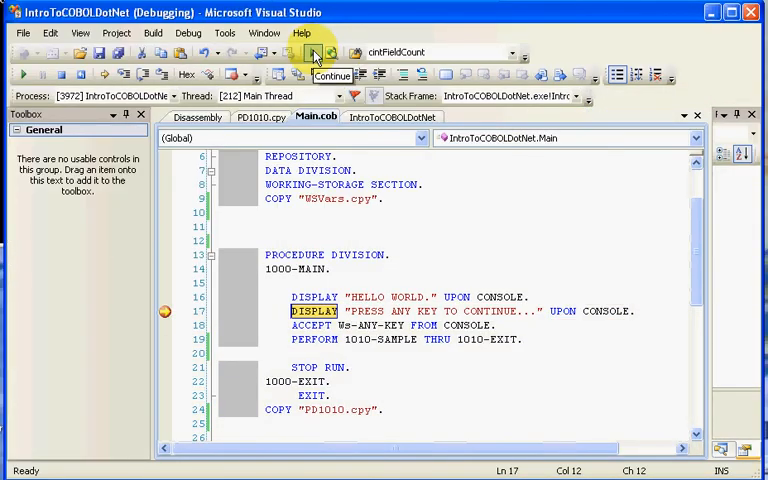
{"action": "mouse_move", "coordinate": [592, 294]}
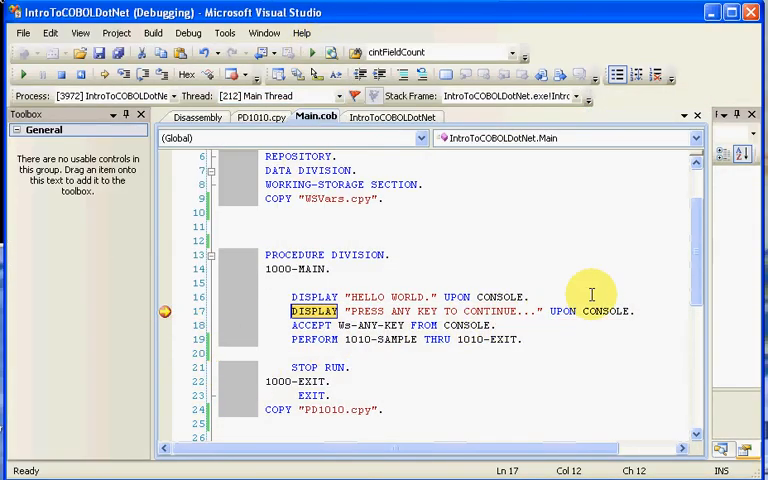
{"action": "mouse_move", "coordinate": [376, 324]}
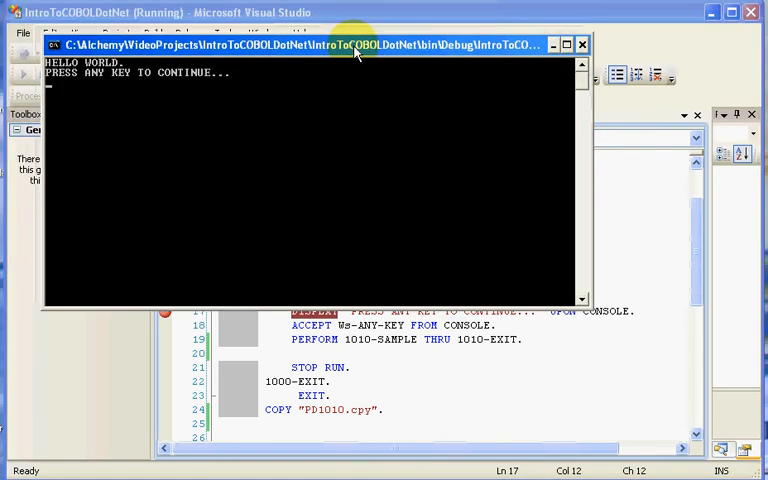
{"action": "mouse_move", "coordinate": [352, 50]}
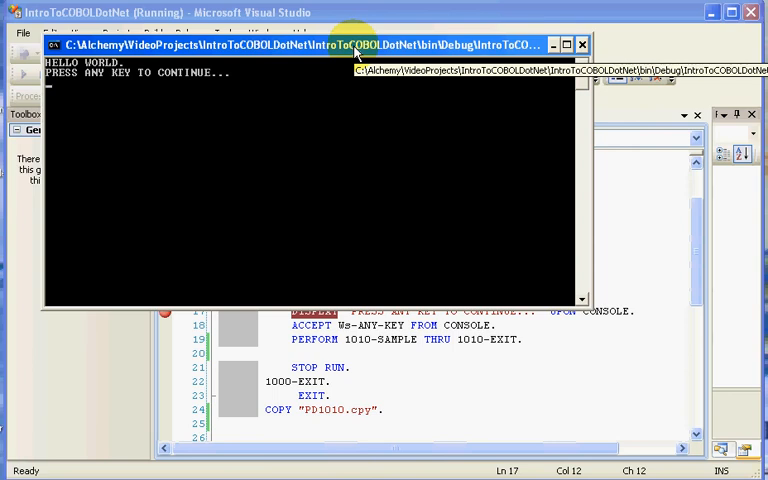
Answer the console prompts with Enter and the name 'Matt Mos' so the program exits with code 0.
{"action": "key", "text": "enter"}
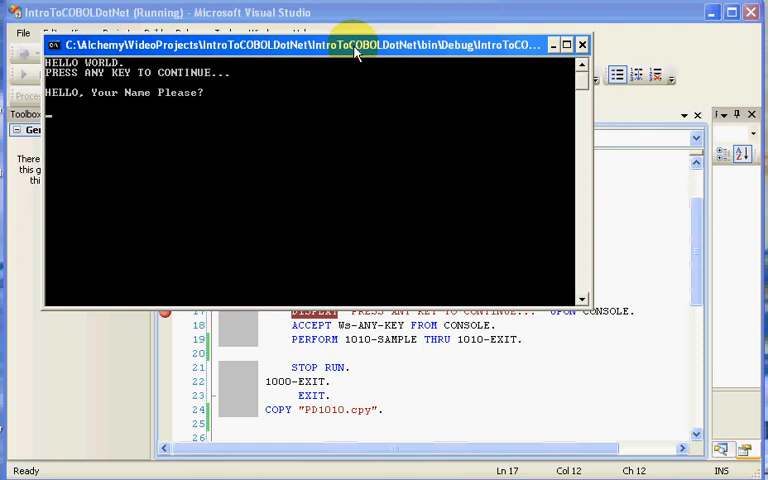
{"action": "type", "text": "Matt Mos"}
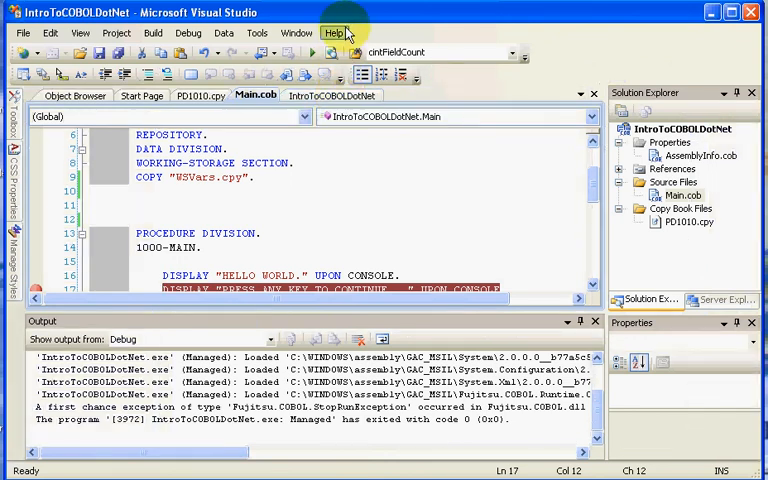
{"action": "mouse_move", "coordinate": [344, 20]}
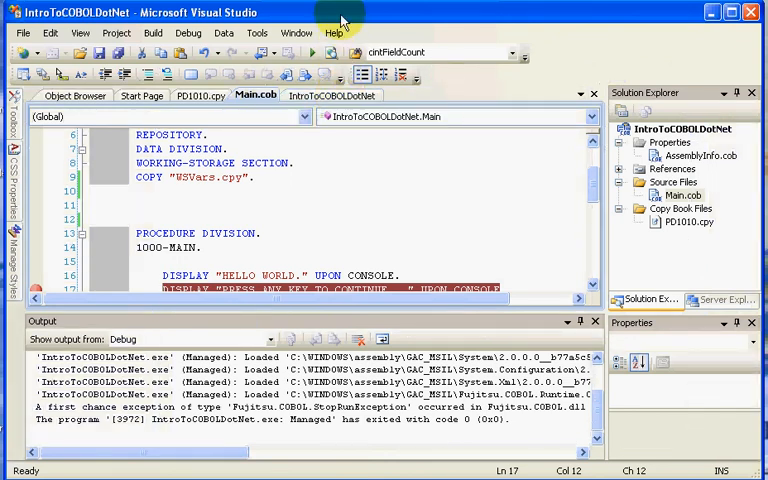